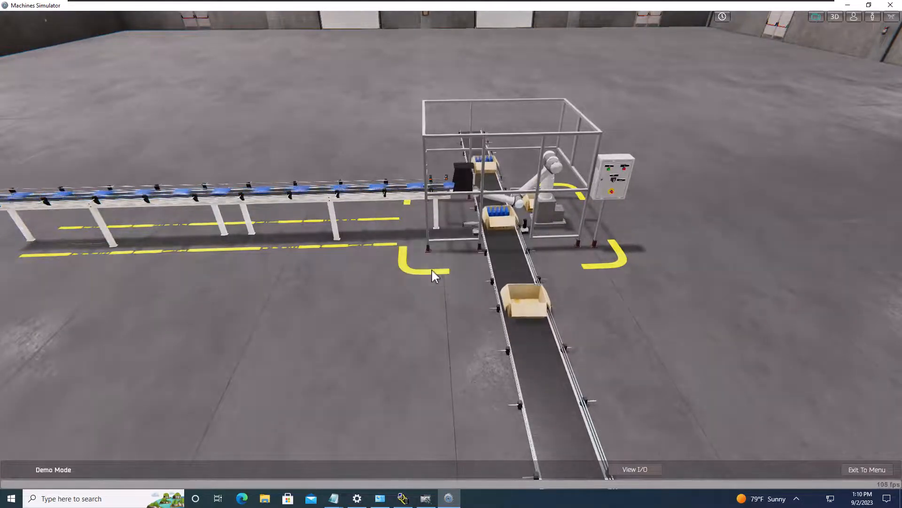
# Step: Exit the packaging-line demo to the menu and scroll down the Select Machine list
pyautogui.click(866, 469)
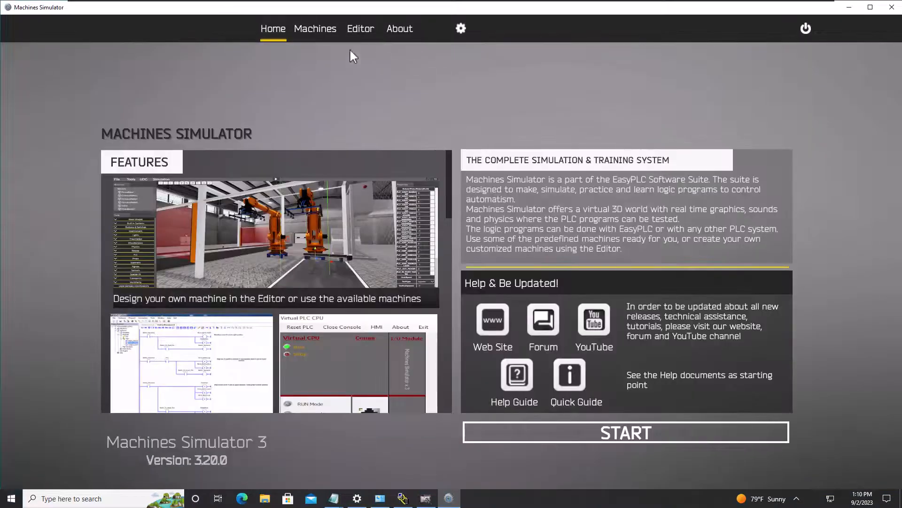
pyautogui.click(315, 28)
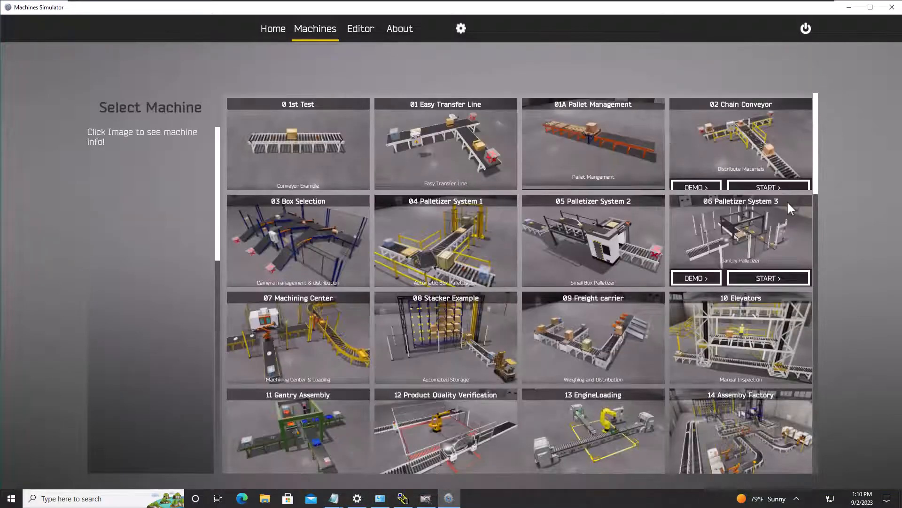
pyautogui.scroll(-3)
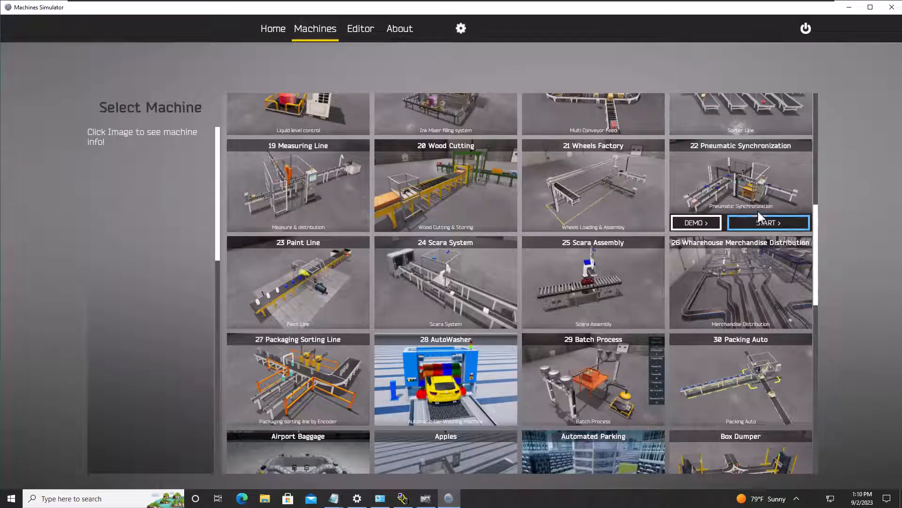
# Step: Start the robot loading machine card so its 3D scene loads with empty conveyors
pyautogui.click(768, 222)
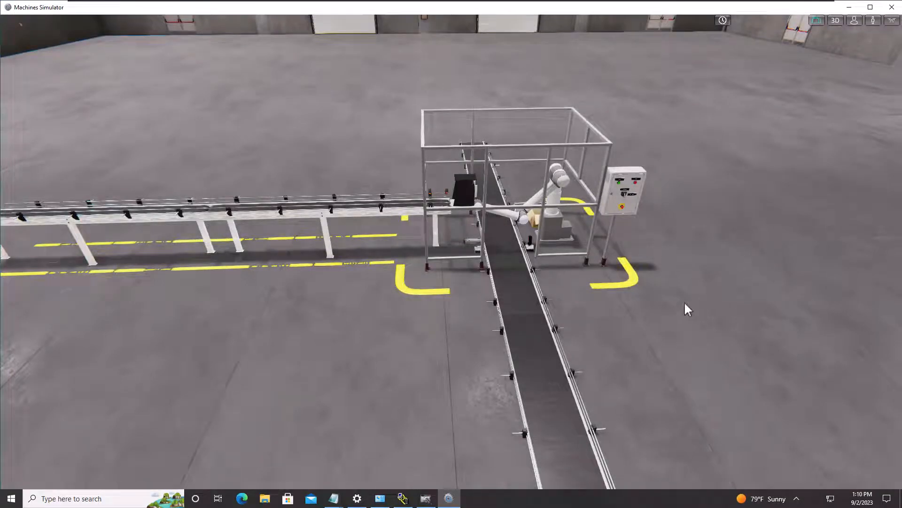
pyautogui.moveTo(664, 316)
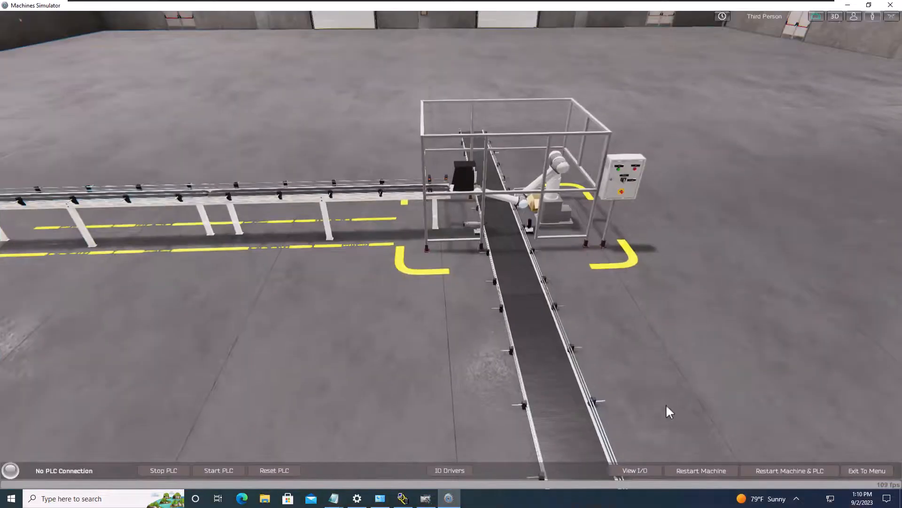
# Step: Show the Digital Outputs/Inputs panels, press the cabinet's green start button, and bring up the Notepad tag list
pyautogui.click(635, 469)
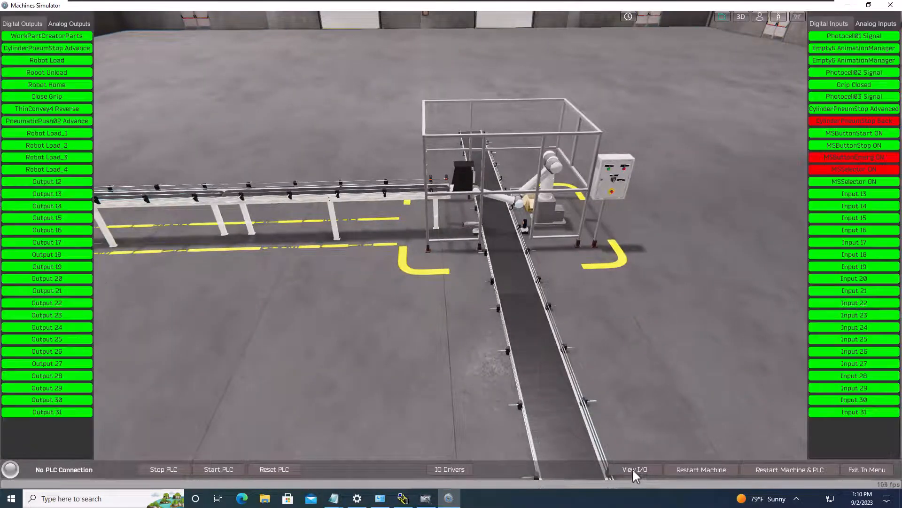
pyautogui.moveTo(611, 178)
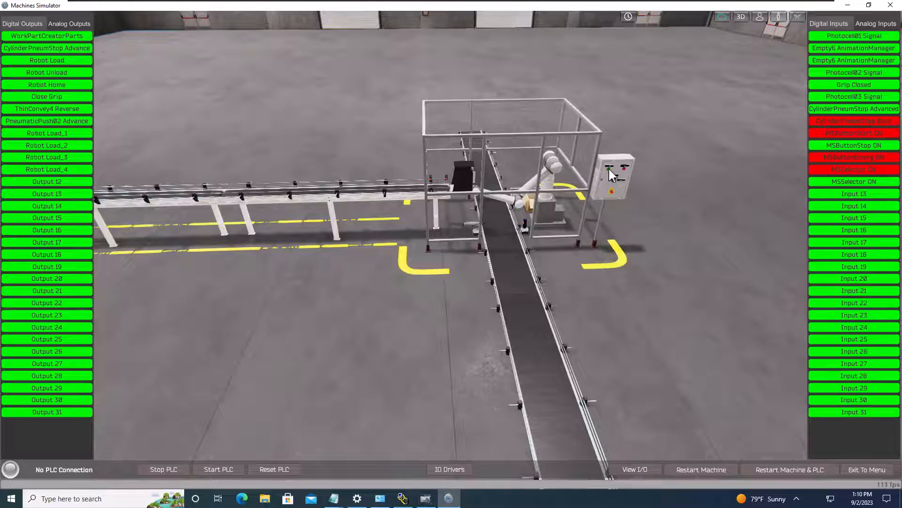
pyautogui.click(608, 168)
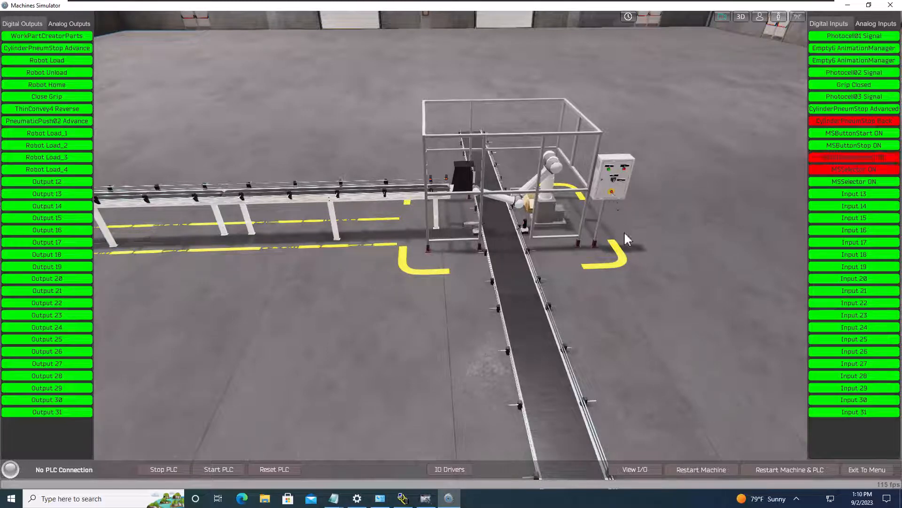
pyautogui.moveTo(602, 225)
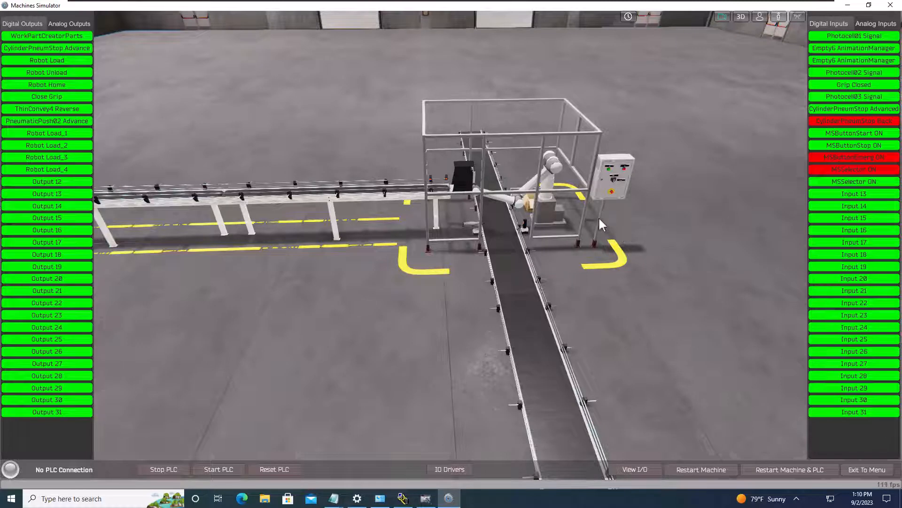
pyautogui.moveTo(407, 247)
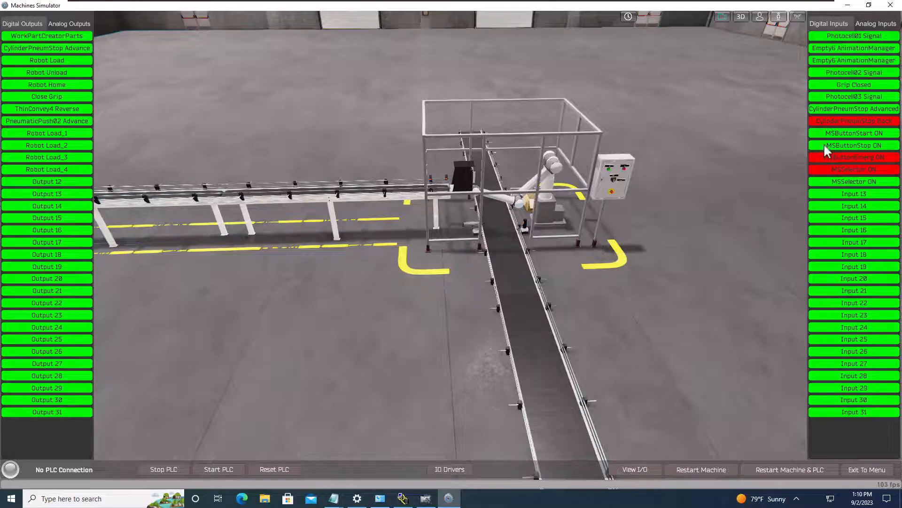
pyautogui.moveTo(811, 178)
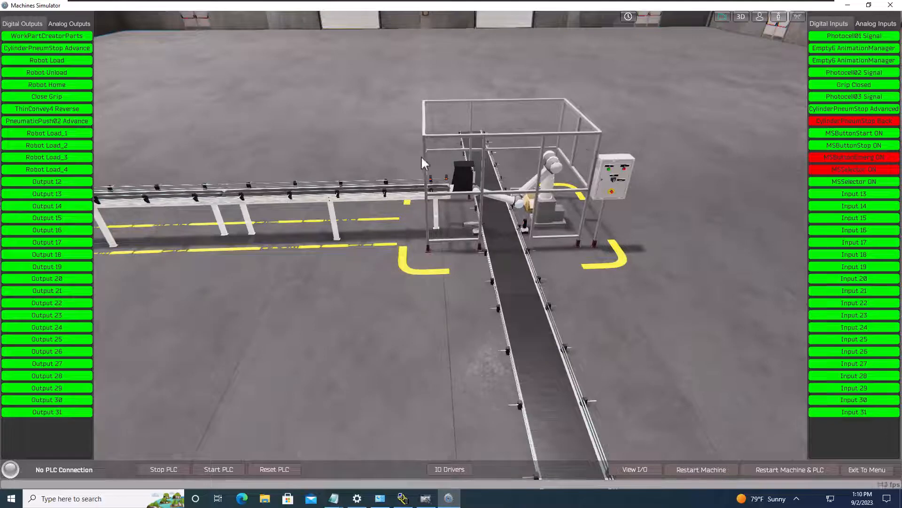
pyautogui.moveTo(360, 161)
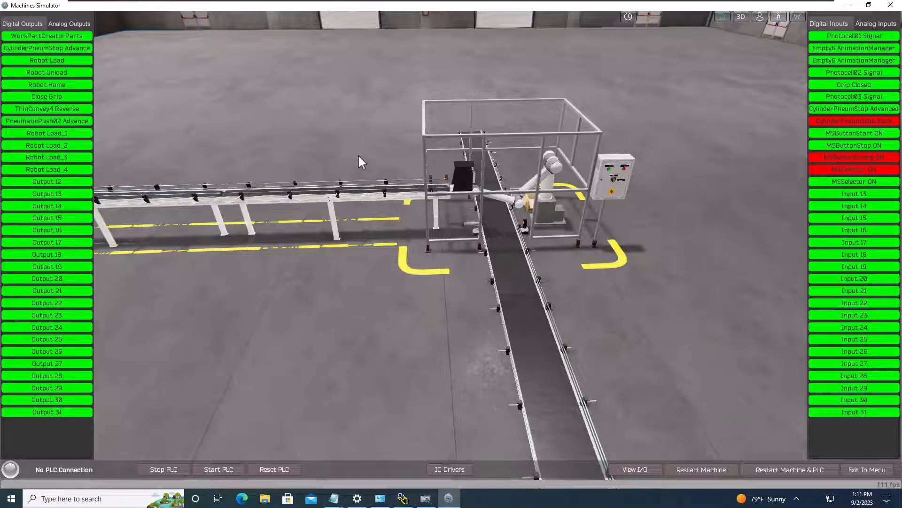
pyautogui.moveTo(368, 431)
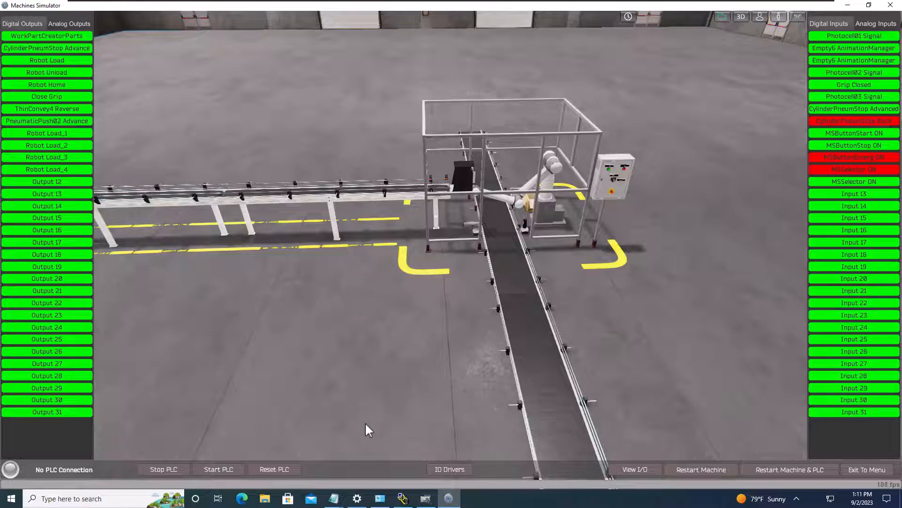
pyautogui.click(332, 498)
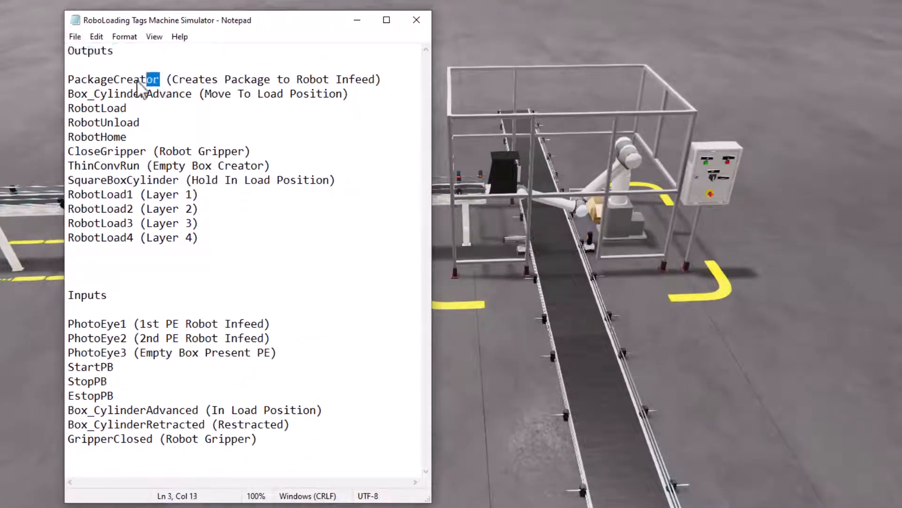
pyautogui.doubleClick(114, 80)
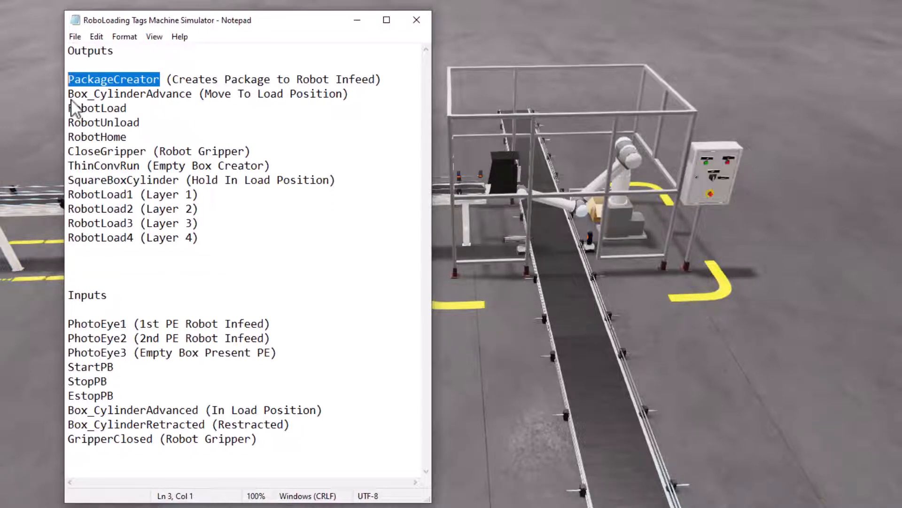
pyautogui.click(164, 79)
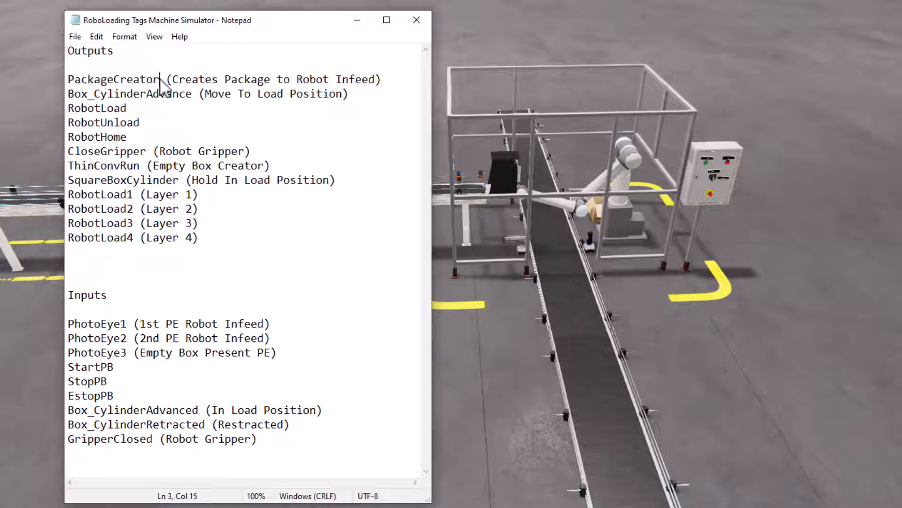
pyautogui.click(195, 94)
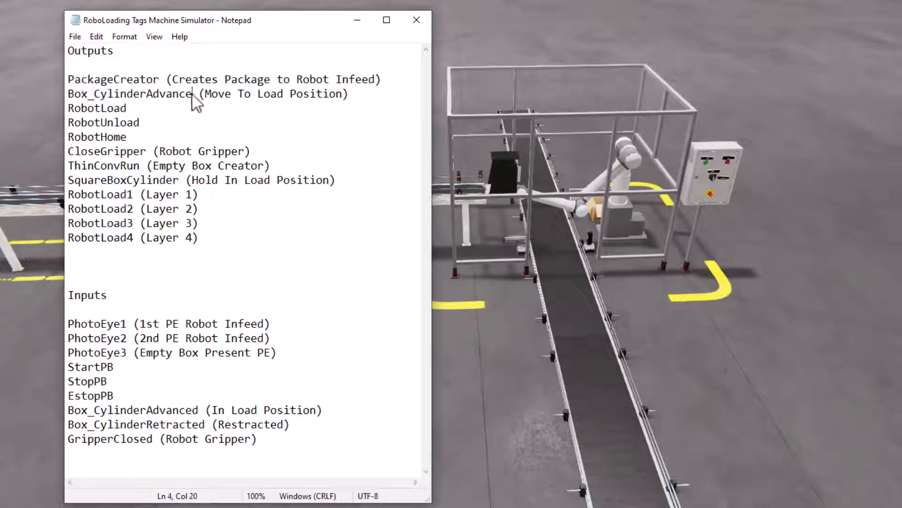
pyautogui.doubleClick(131, 93)
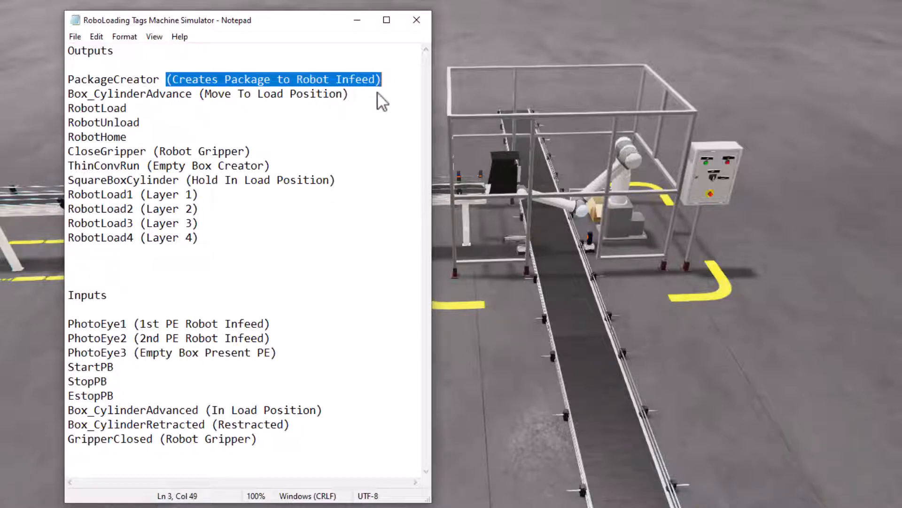
pyautogui.moveTo(172, 190)
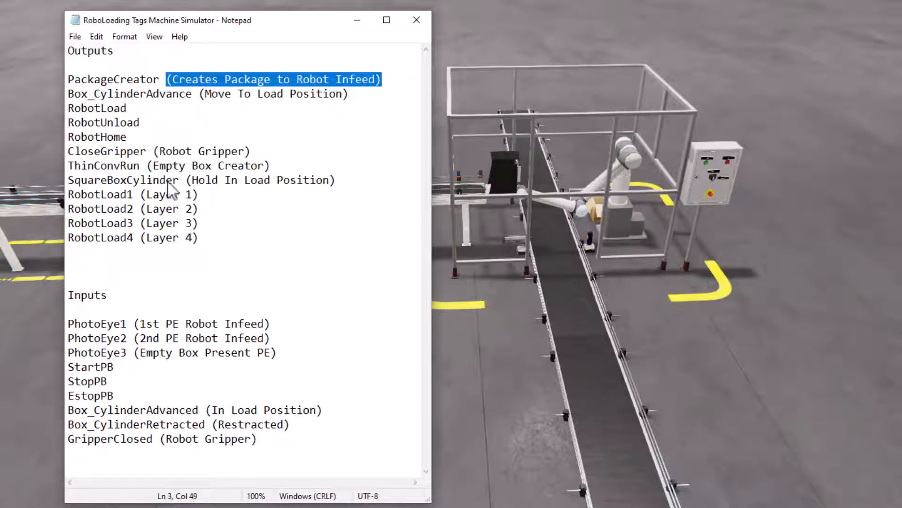
pyautogui.moveTo(152, 152)
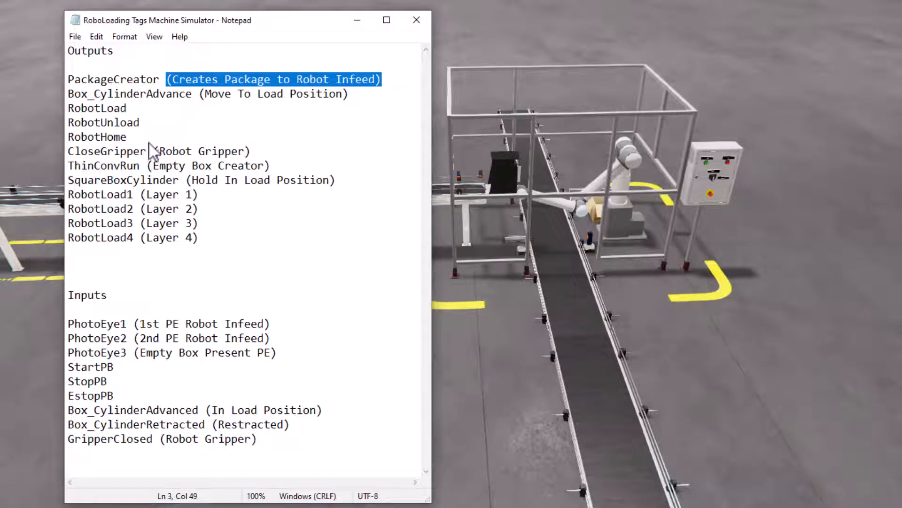
pyautogui.doubleClick(97, 108)
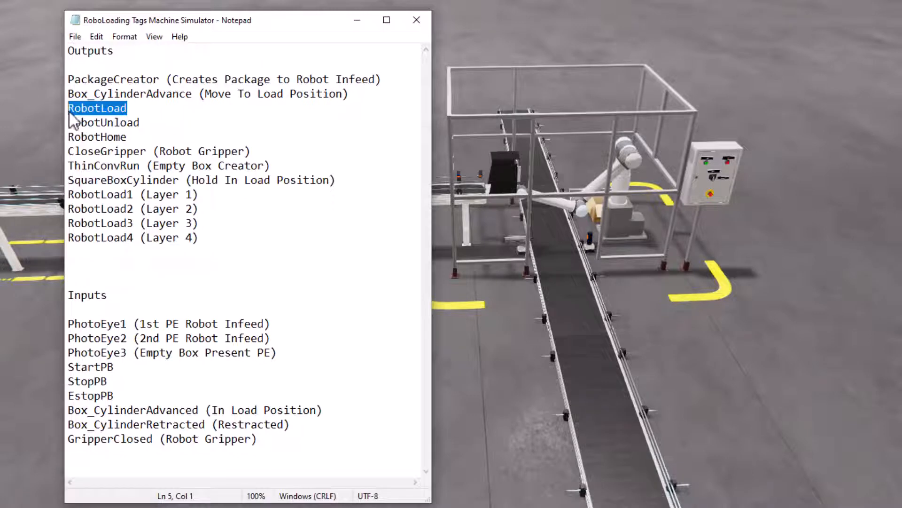
pyautogui.doubleClick(104, 122)
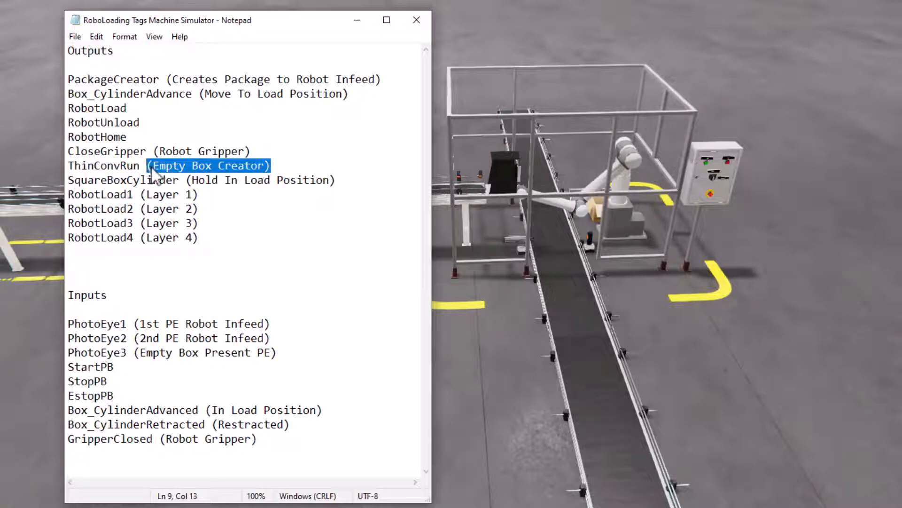
pyautogui.click(141, 165)
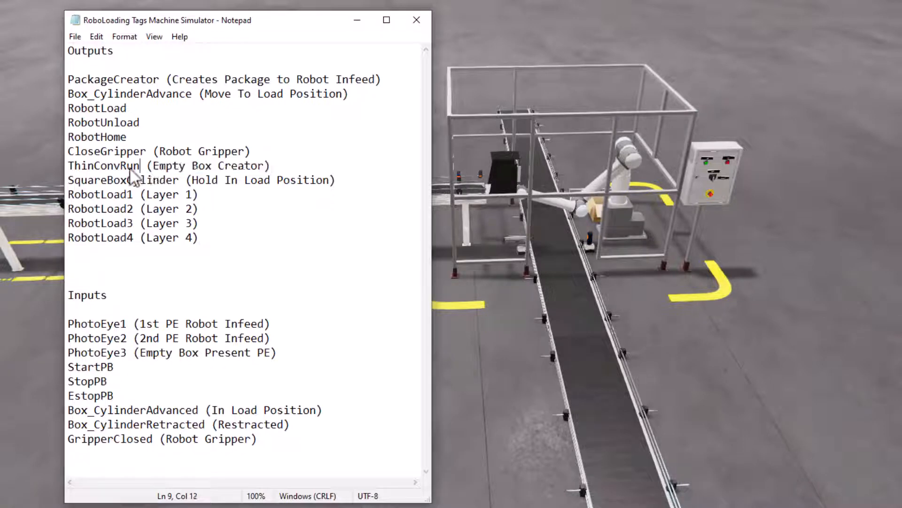
pyautogui.doubleClick(103, 165)
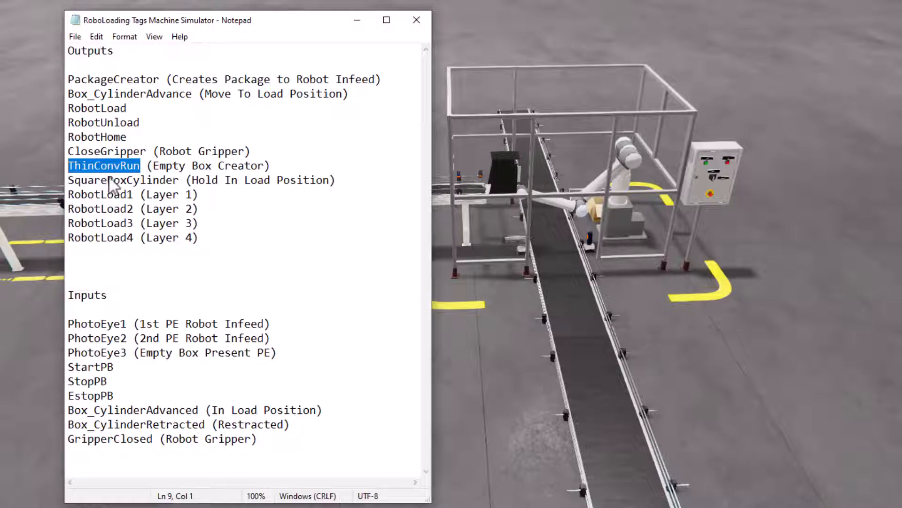
pyautogui.moveTo(198, 225)
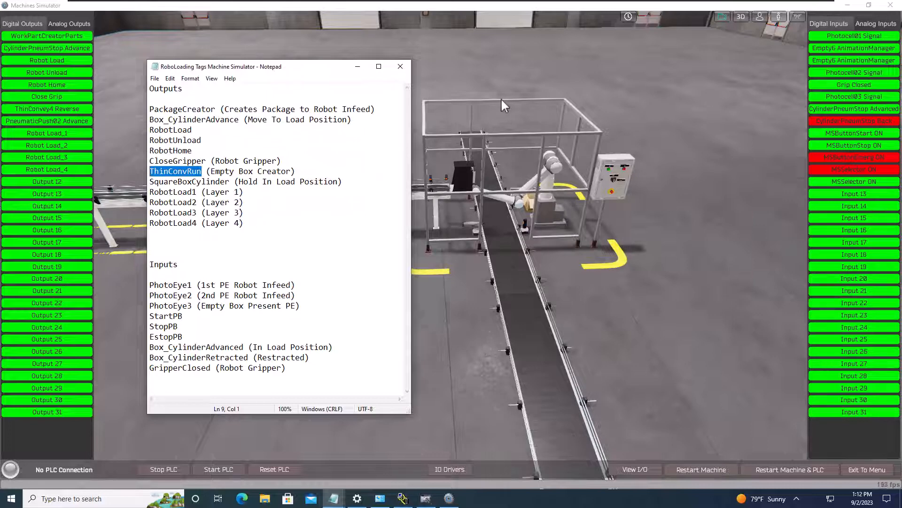
# Step: Switch on CylinderPneumStop Advance and ThinConvey4 Reverse so empty boxes travel toward the load position
pyautogui.click(400, 66)
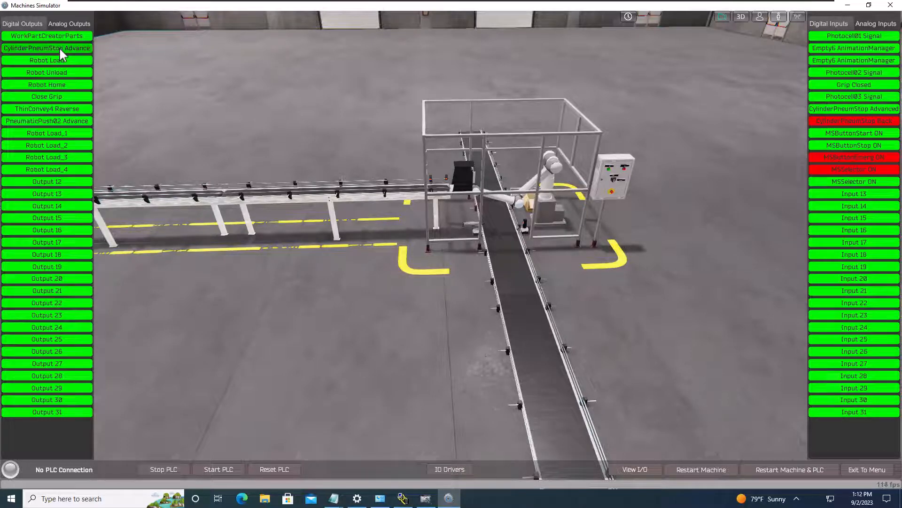
pyautogui.click(46, 47)
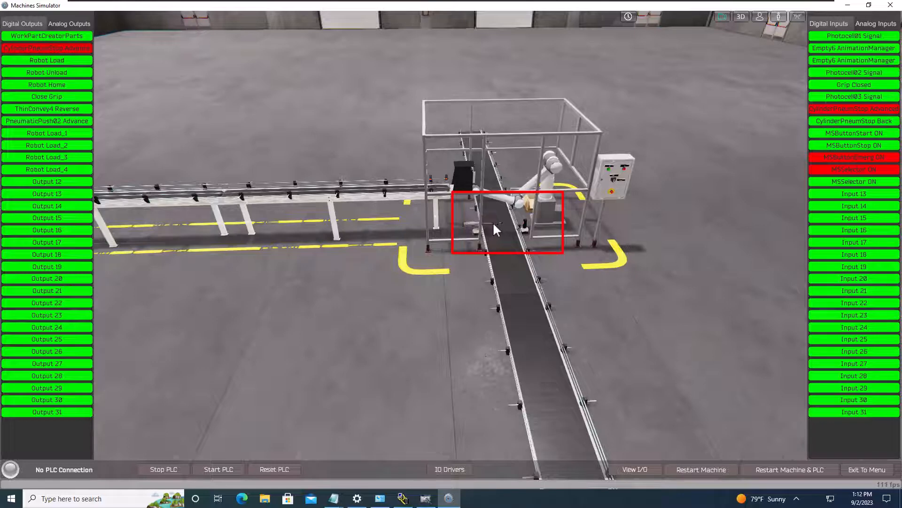
pyautogui.moveTo(98, 55)
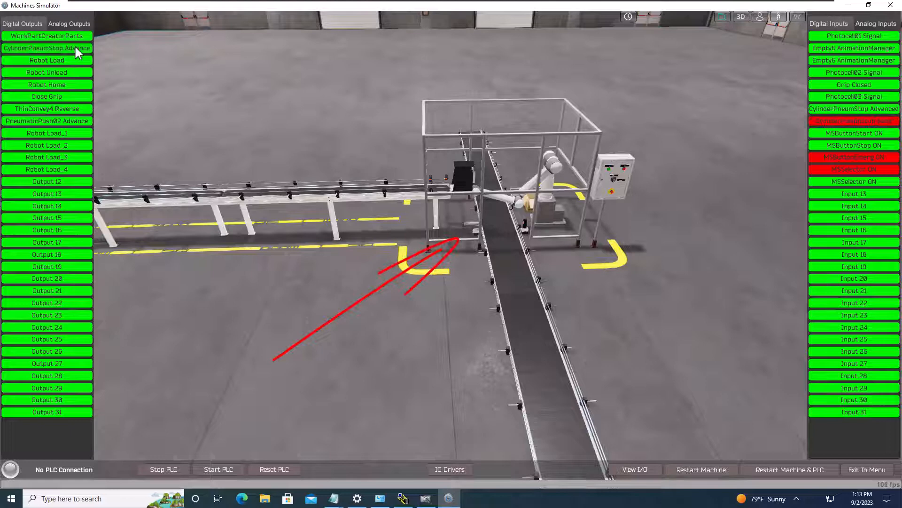
pyautogui.click(46, 48)
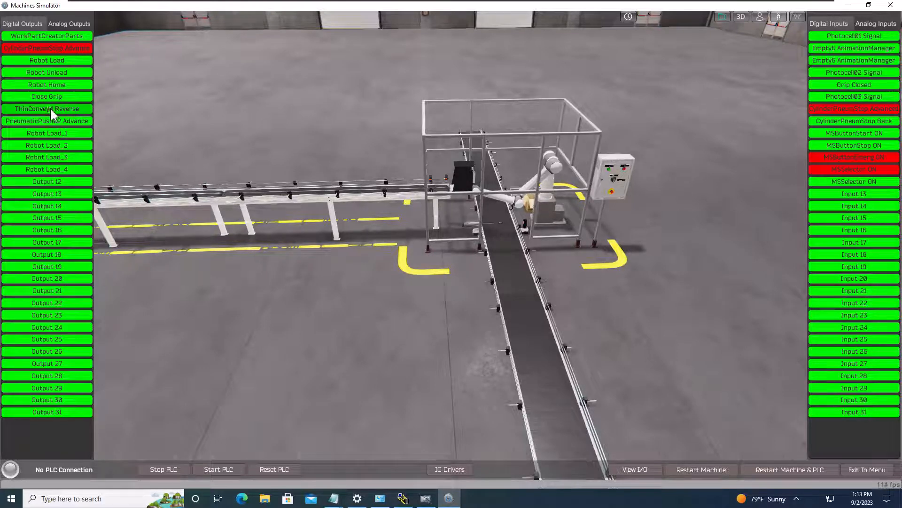
pyautogui.click(47, 109)
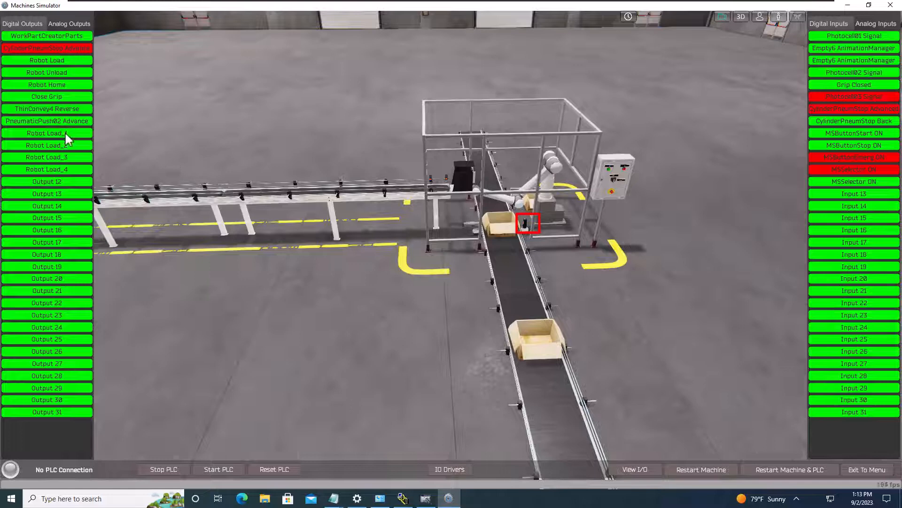
pyautogui.moveTo(333, 499)
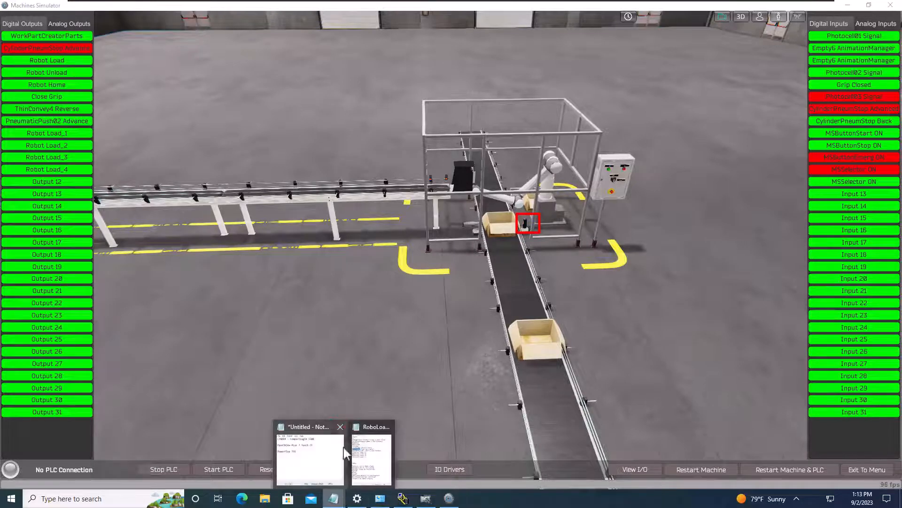
pyautogui.click(372, 454)
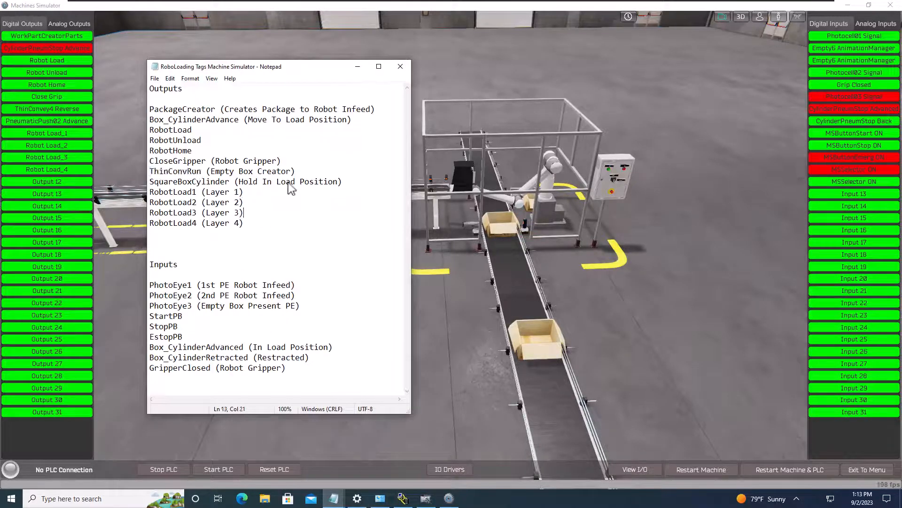
pyautogui.moveTo(357, 187)
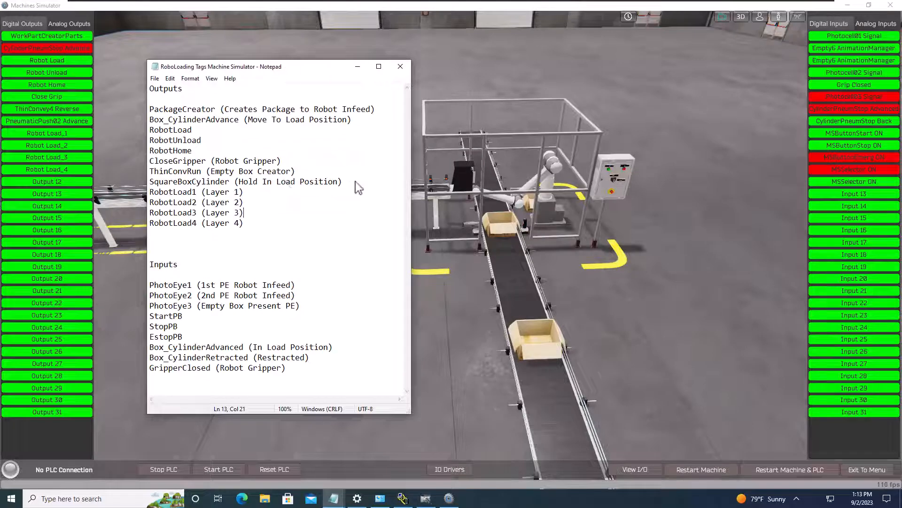
pyautogui.doubleClick(288, 181)
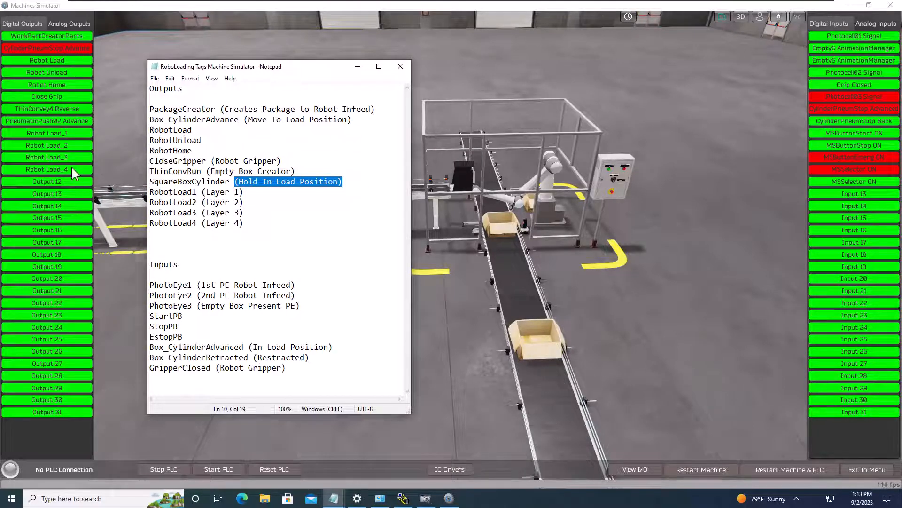
pyautogui.moveTo(251, 42)
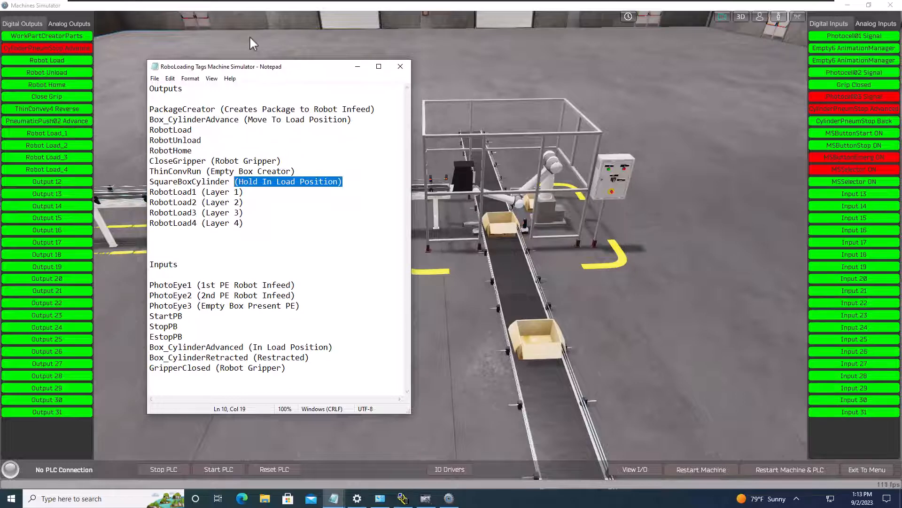
pyautogui.click(400, 67)
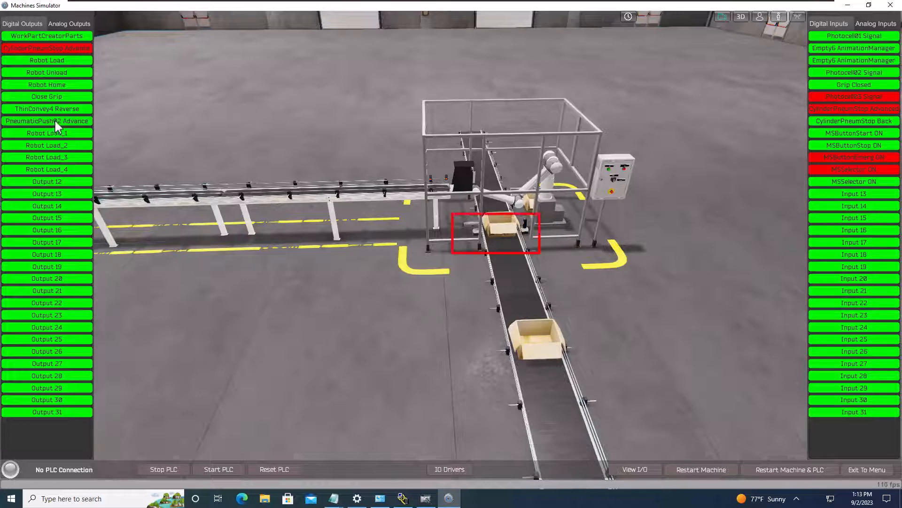
# Step: Switch on PneumaticPush02 Advance to clamp the empty box at the load position
pyautogui.click(47, 121)
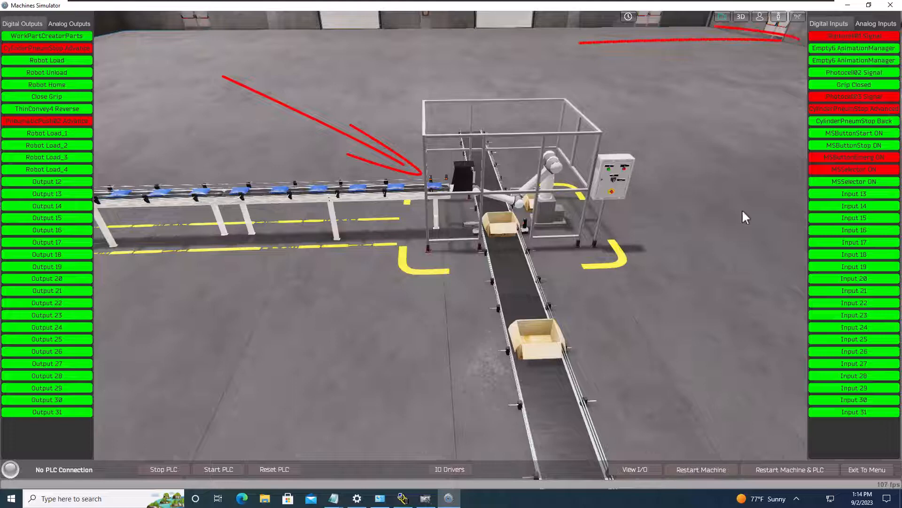
pyautogui.moveTo(333, 498)
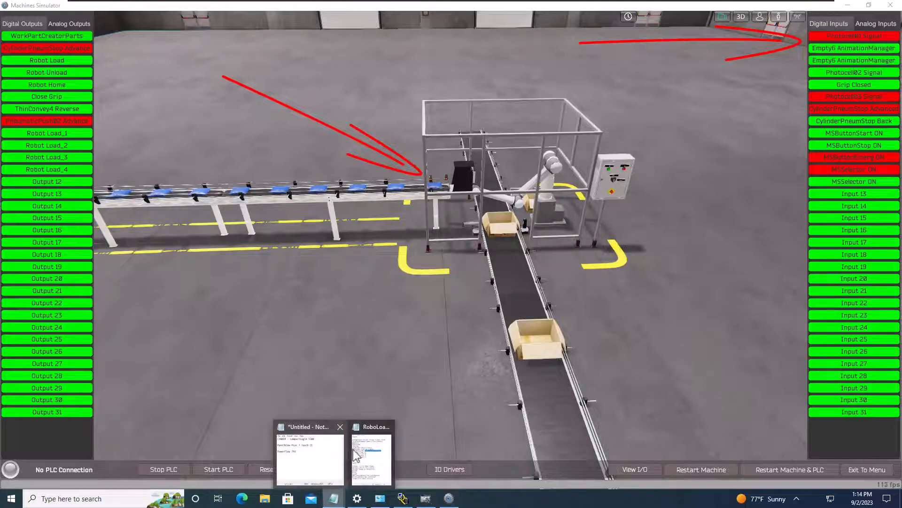
pyautogui.click(371, 454)
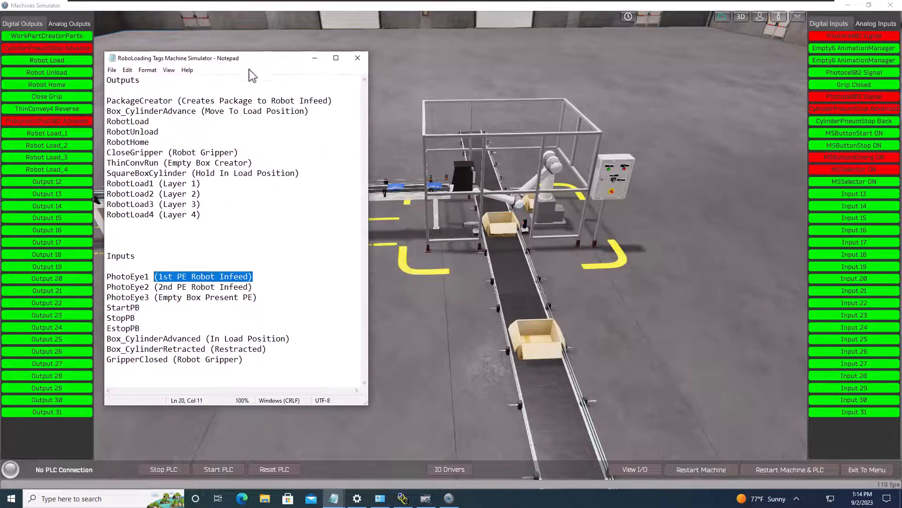
pyautogui.doubleClick(190, 287)
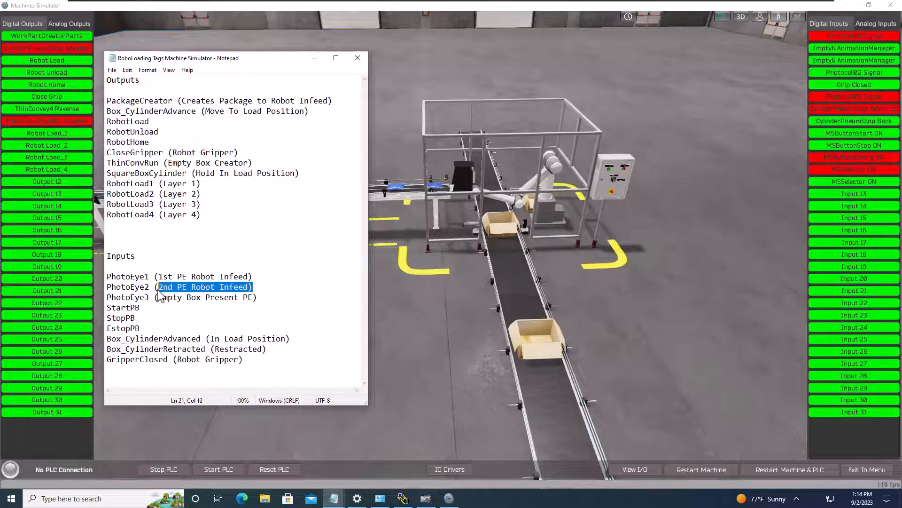
pyautogui.doubleClick(207, 297)
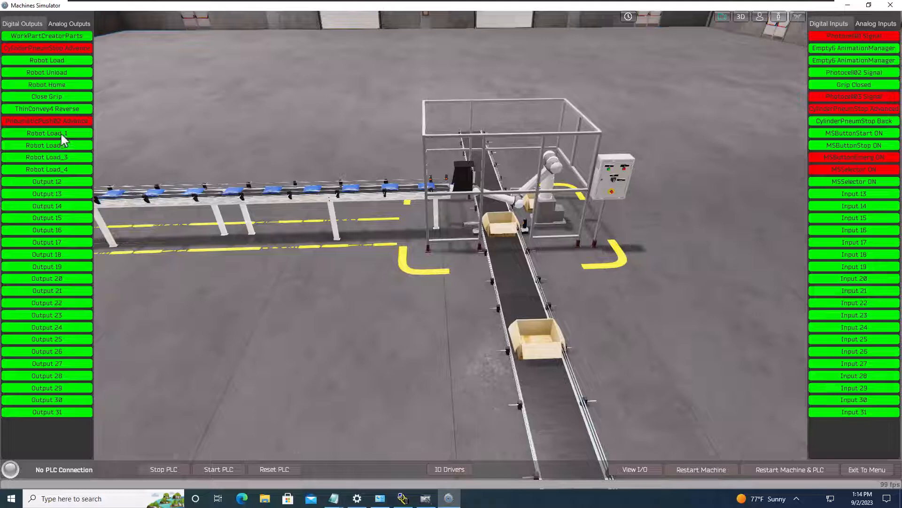
# Step: Switch on Robot Load_1, then the RobotLoad4 layer-4 output, with packages queued at the infeed
pyautogui.click(47, 133)
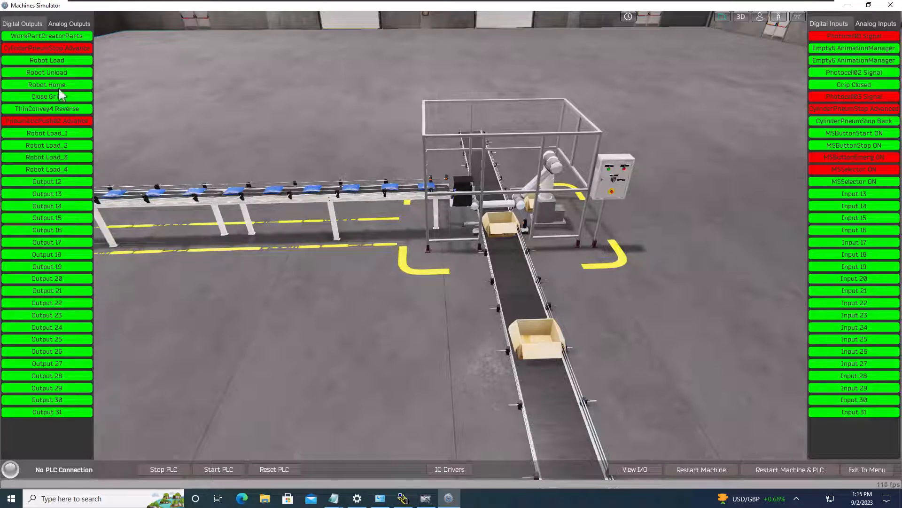
pyautogui.moveTo(58, 44)
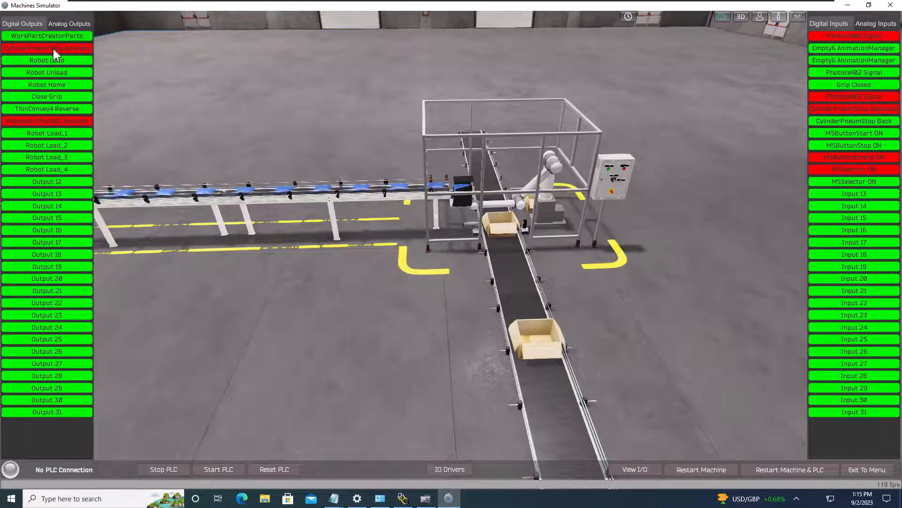
pyautogui.click(46, 169)
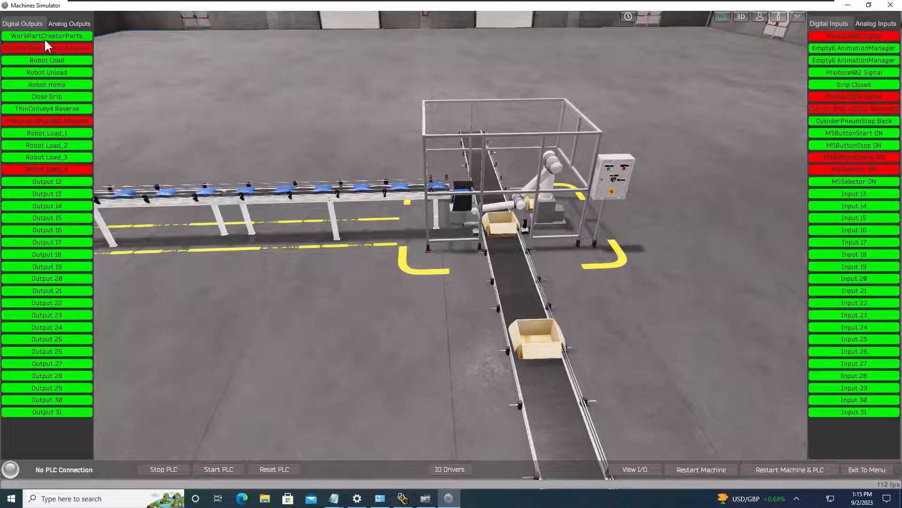
pyautogui.moveTo(55, 175)
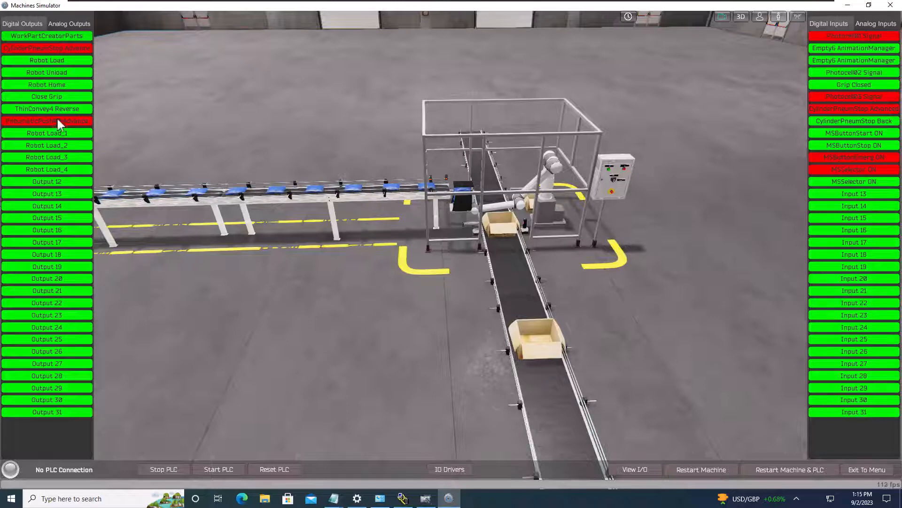
pyautogui.moveTo(57, 100)
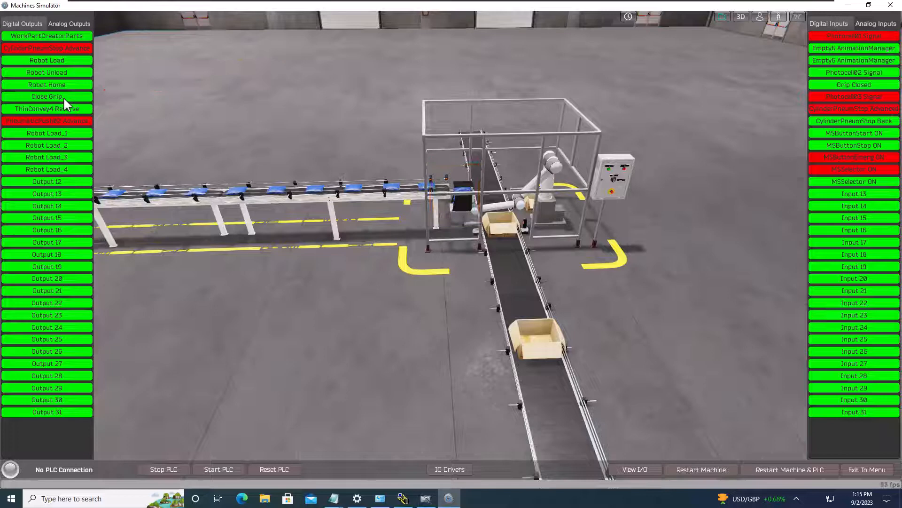
# Step: Switch on Close Grip to grab the package, then Robot Unload to carry it over the clamped box
pyautogui.click(47, 96)
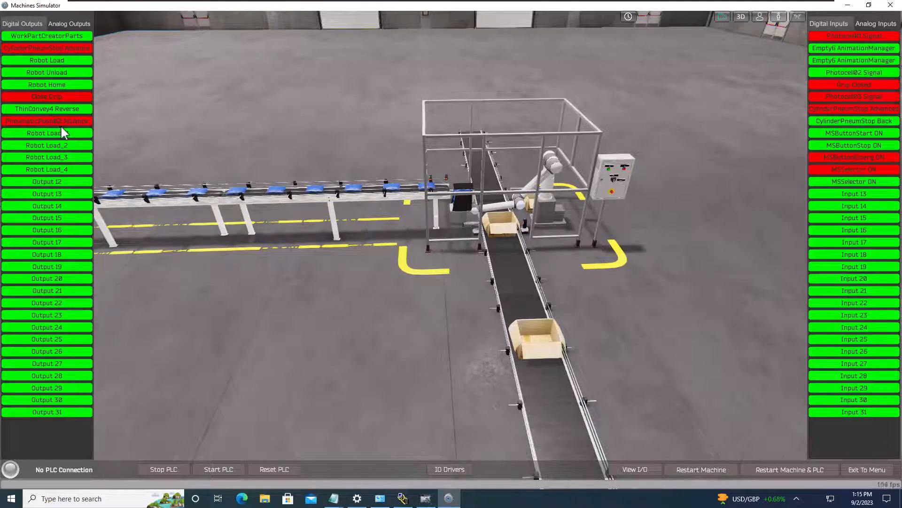
pyautogui.moveTo(62, 72)
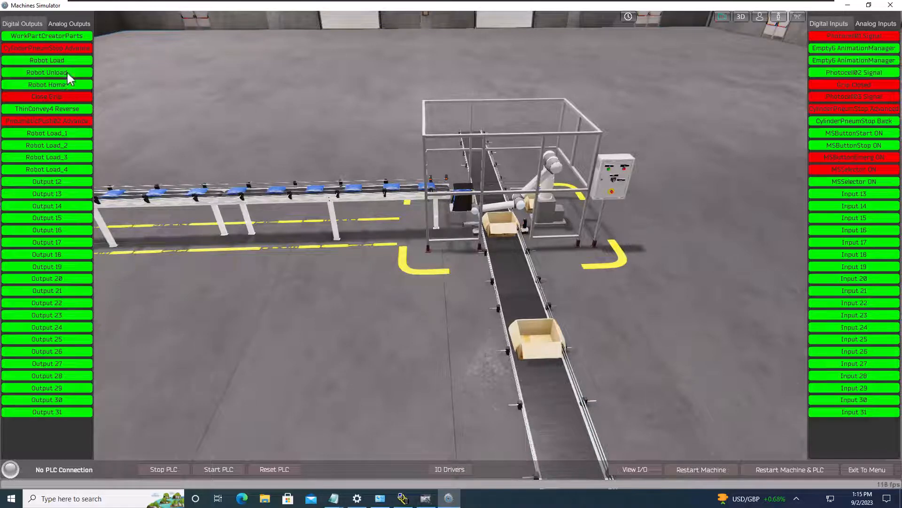
pyautogui.click(46, 72)
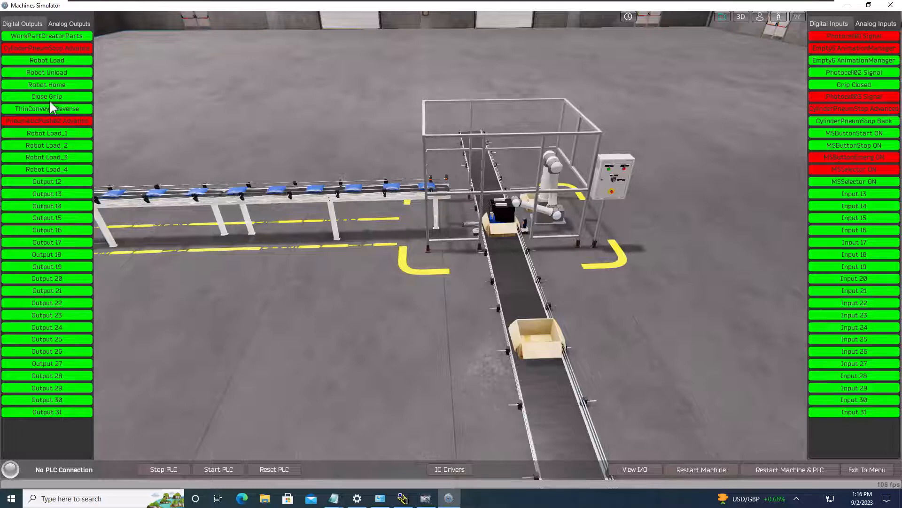
# Step: Send the robot home, pulse ThinConvey4 Reverse to swap boxes, and clamp the fresh box with PneumaticPush02 Advance
pyautogui.click(47, 85)
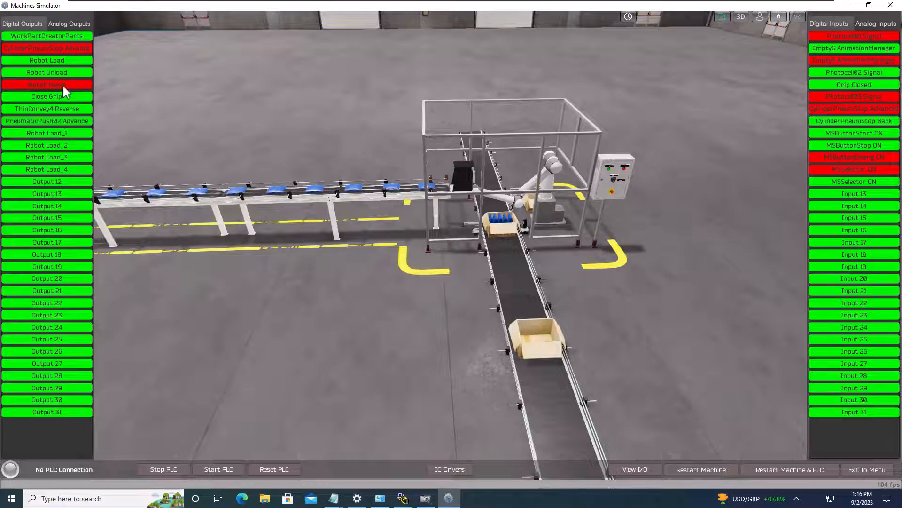
pyautogui.moveTo(106, 139)
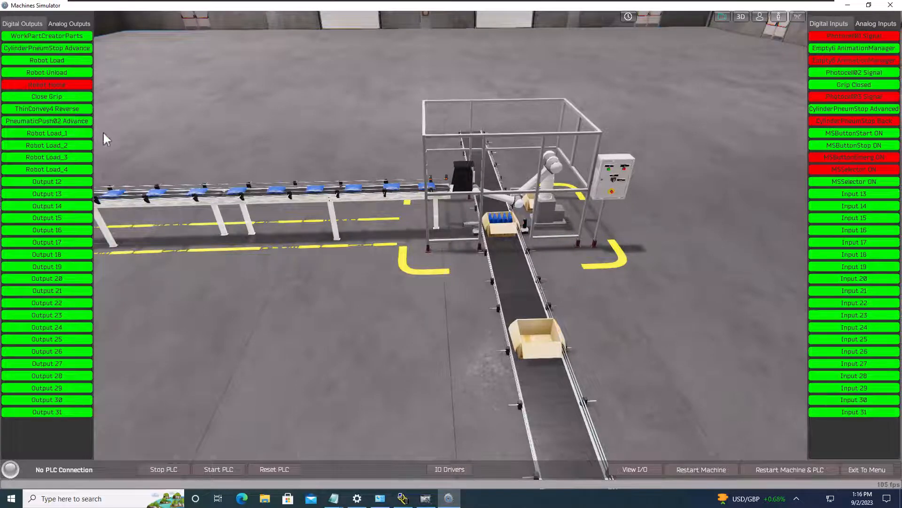
pyautogui.moveTo(55, 113)
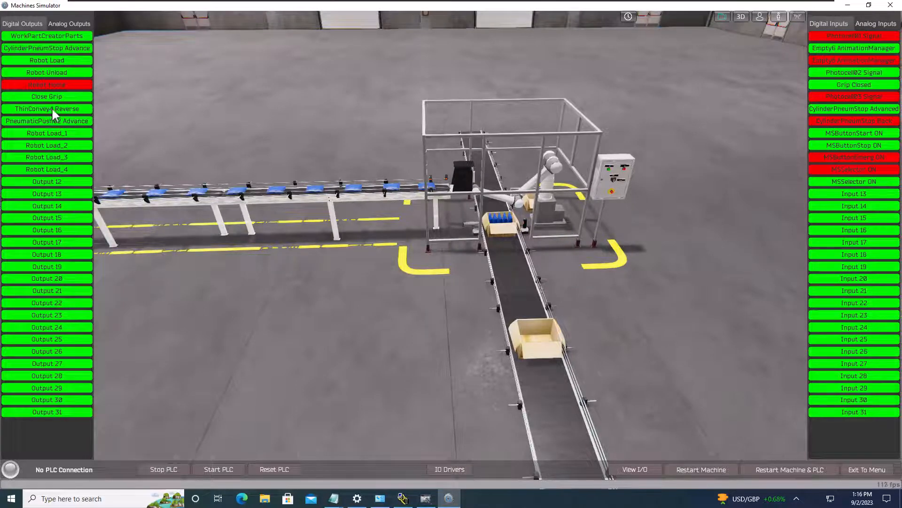
pyautogui.click(47, 108)
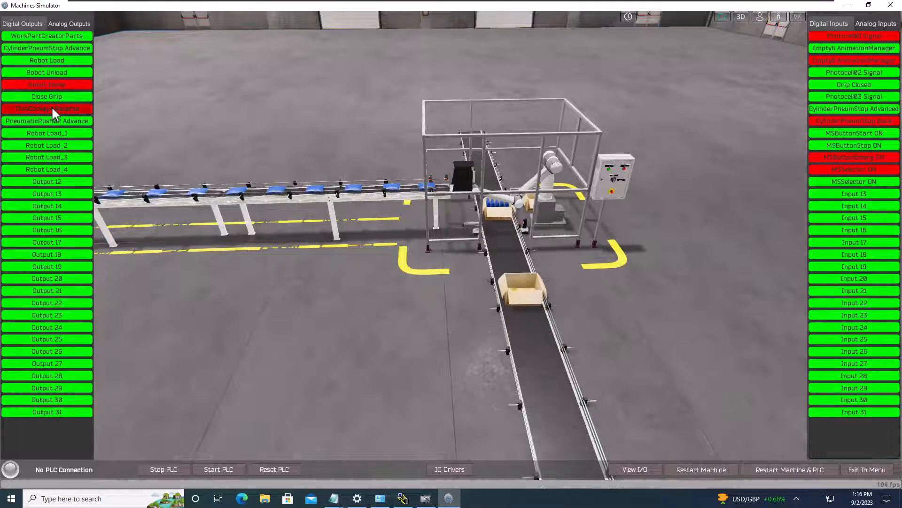
pyautogui.click(46, 108)
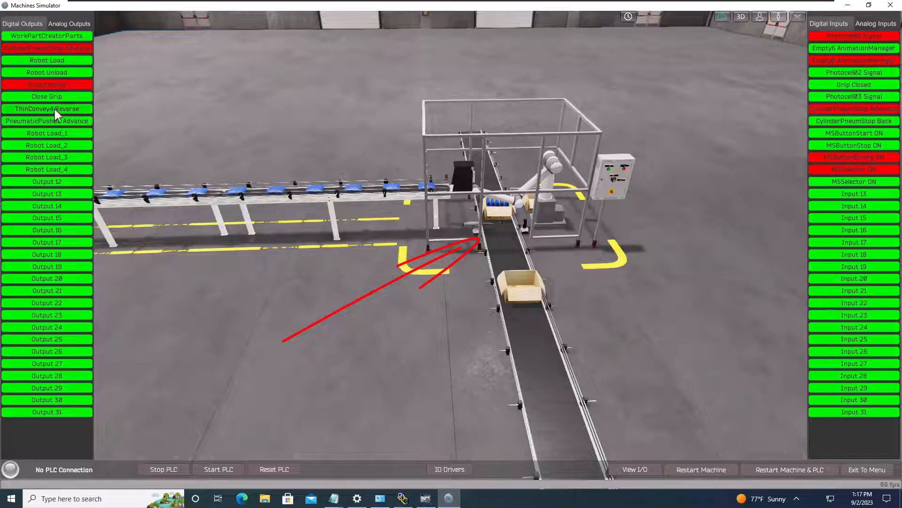
pyautogui.click(46, 108)
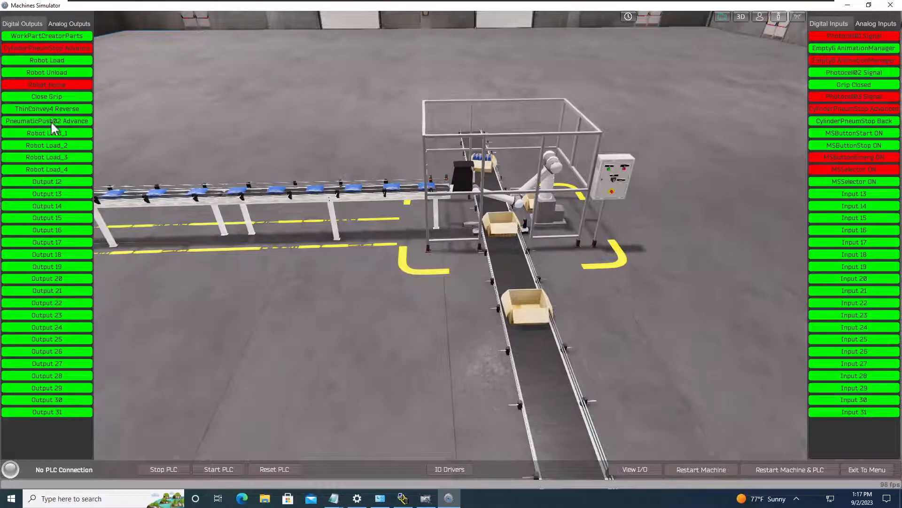
pyautogui.click(47, 121)
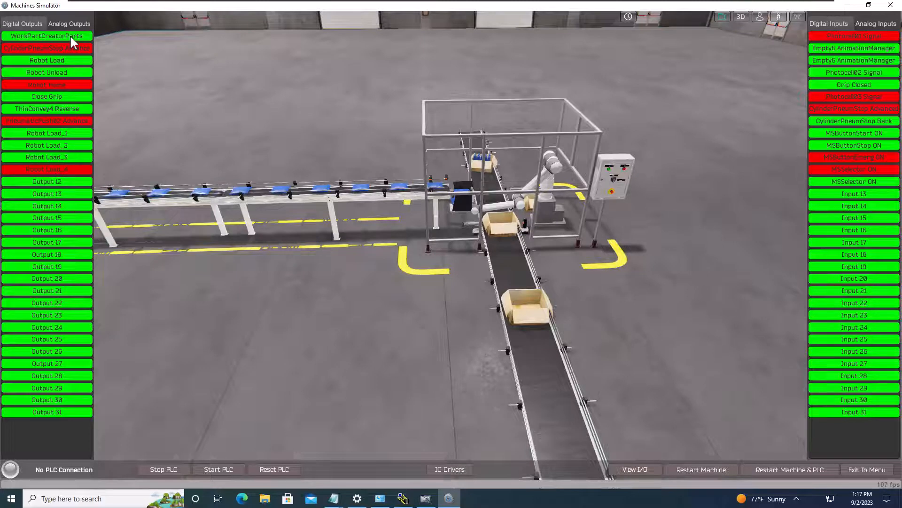
pyautogui.moveTo(71, 66)
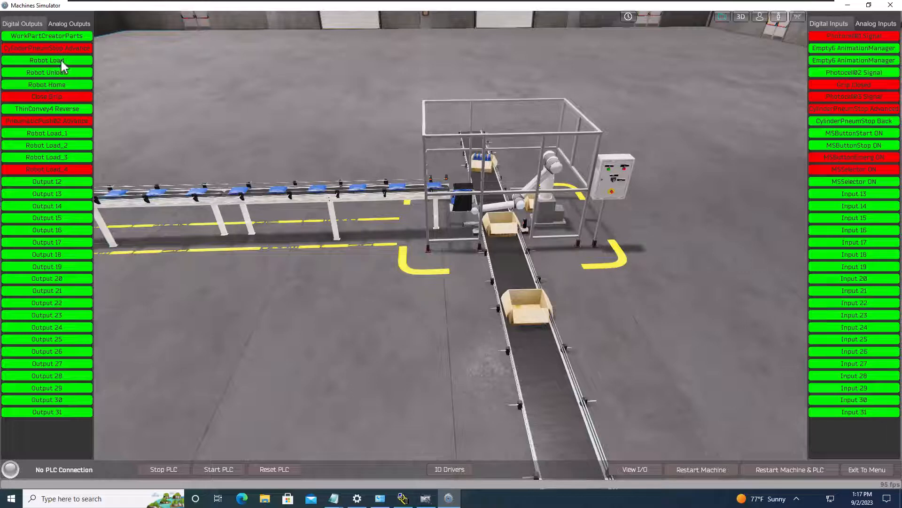
# Step: Pulse Robot Load to pick the package, Robot Unload to place it, and toggle Close Grip to release it
pyautogui.click(46, 60)
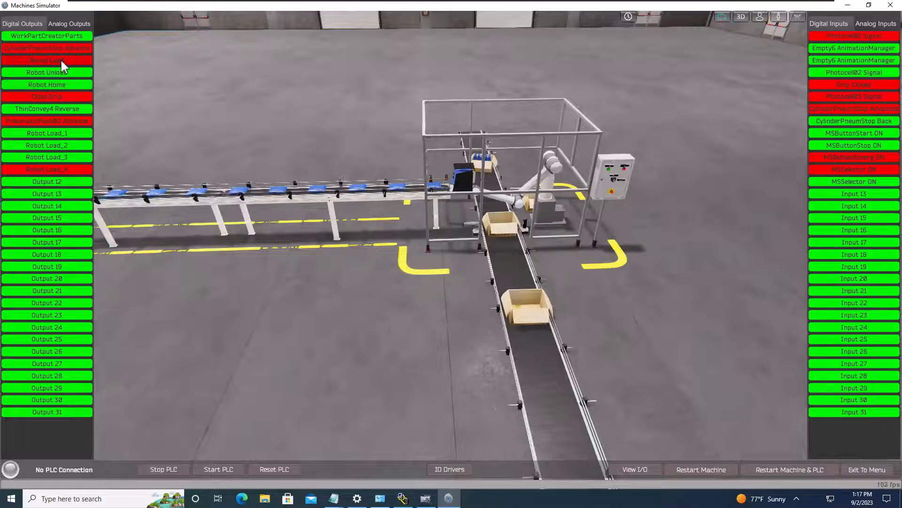
pyautogui.moveTo(64, 88)
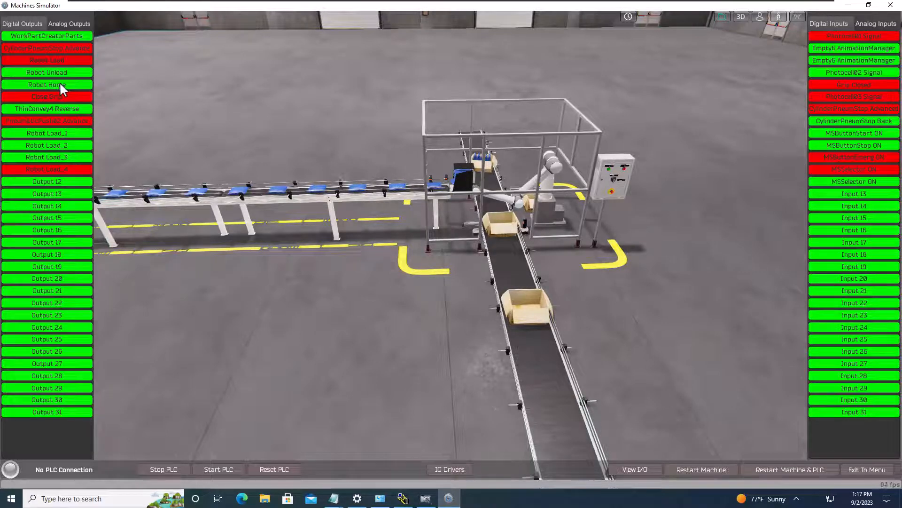
pyautogui.click(46, 60)
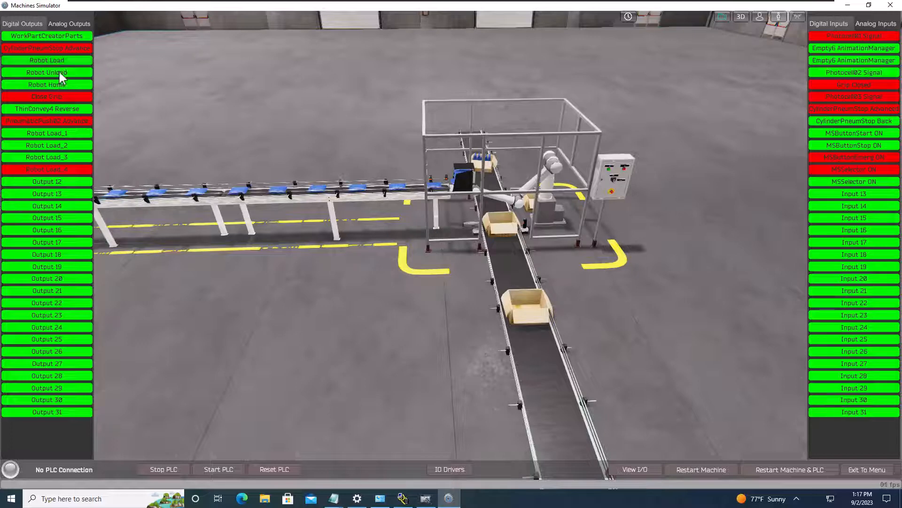
pyautogui.click(47, 72)
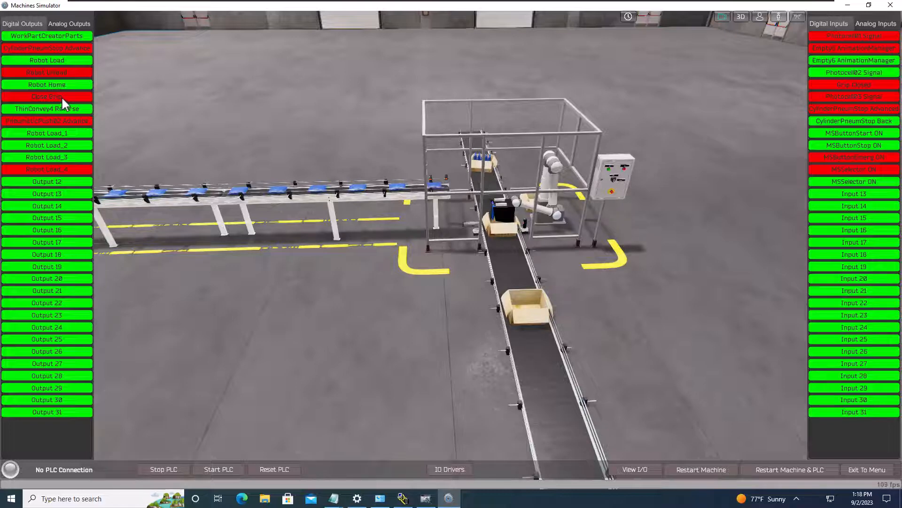
pyautogui.click(47, 95)
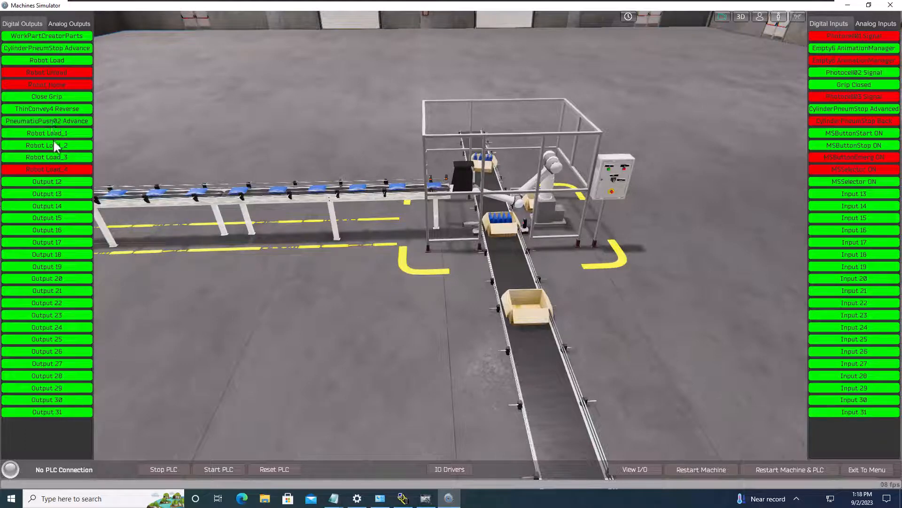
# Step: Toggle ThinConvey4 Reverse to move the filled box on and hold a new empty box, then bring Notepad forward
pyautogui.click(47, 109)
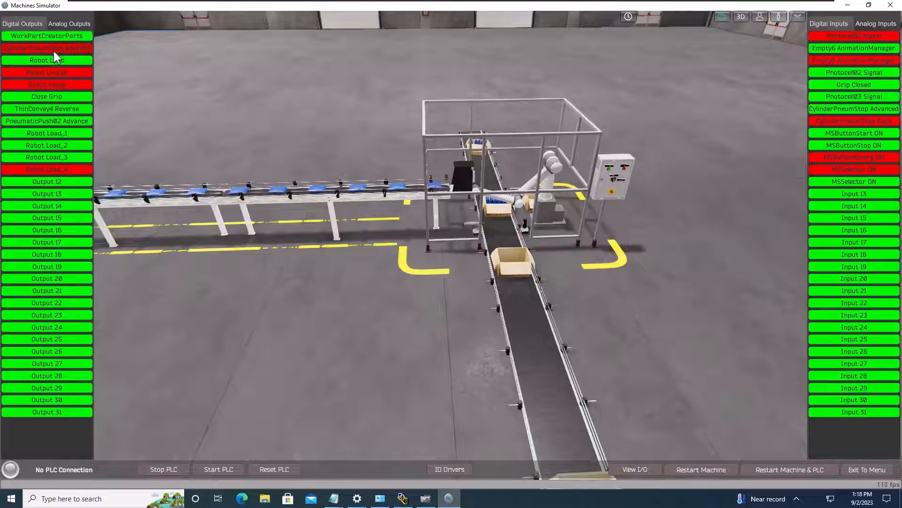
pyautogui.click(47, 108)
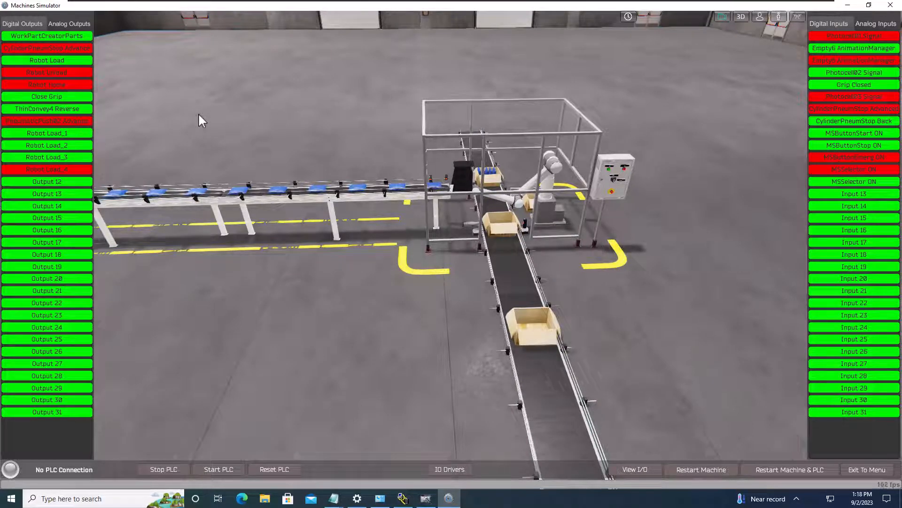
pyautogui.moveTo(312, 349)
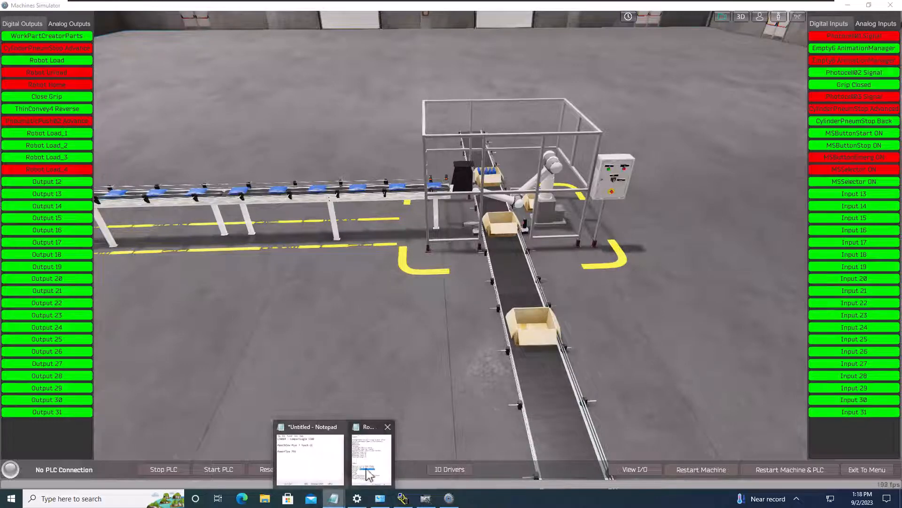
pyautogui.click(370, 454)
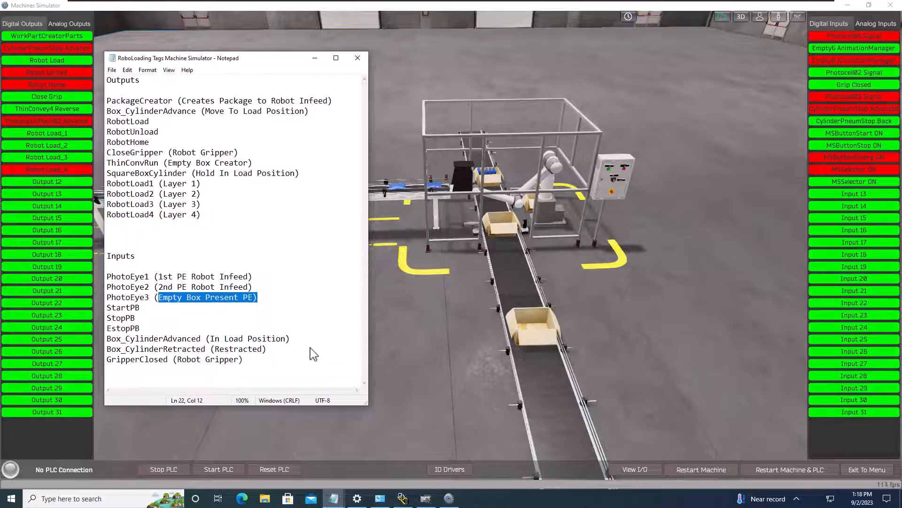